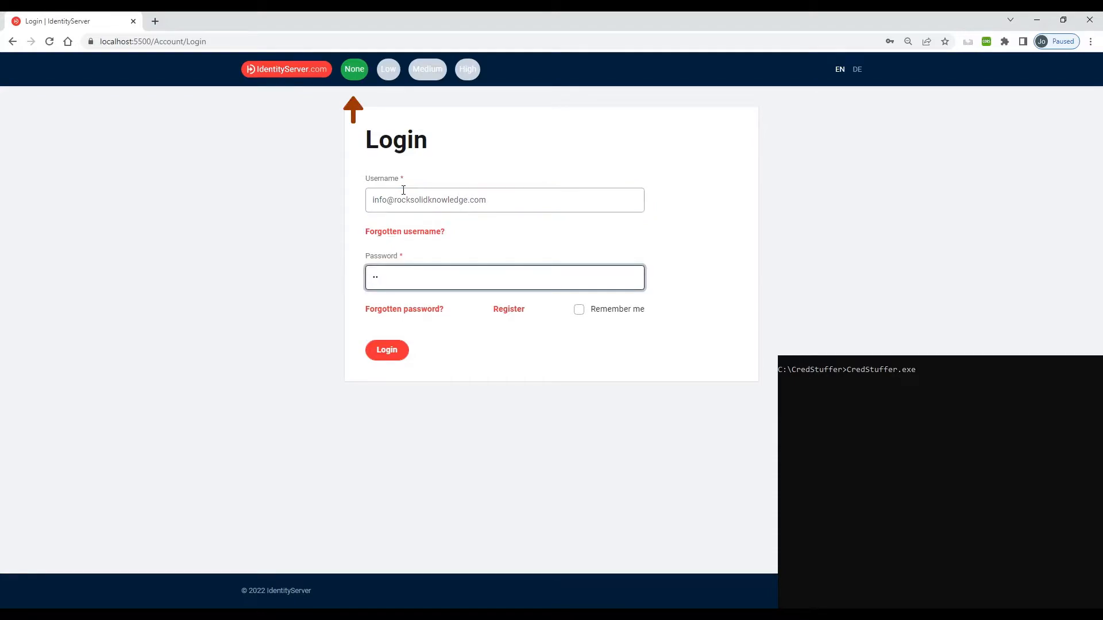
Log in with the sample account at threat level None, then log out
left_click(386, 349)
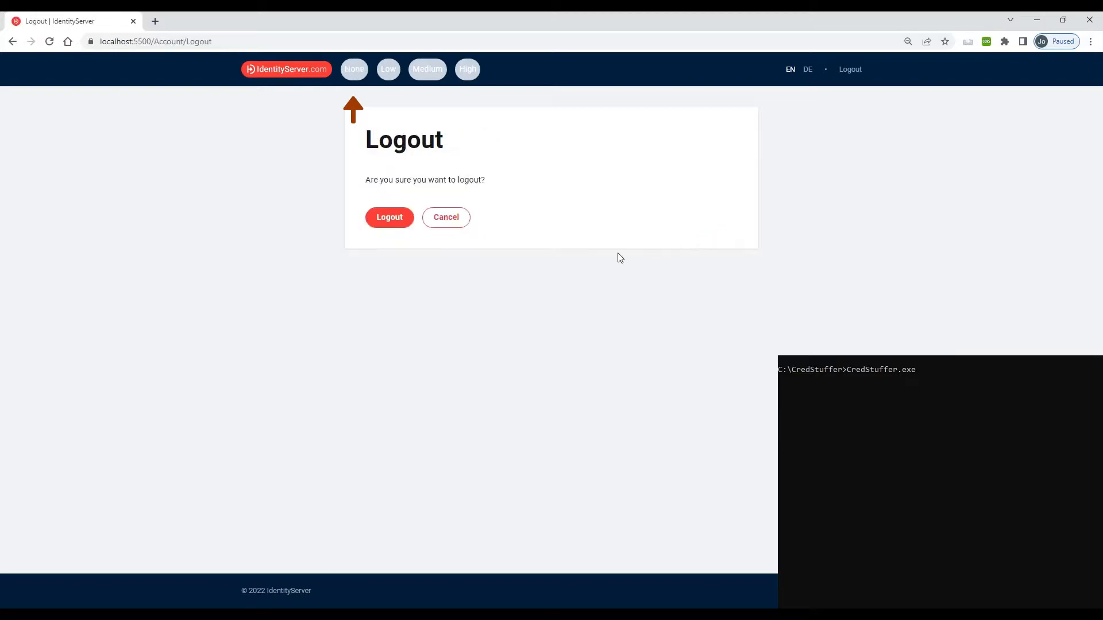
left_click(390, 217)
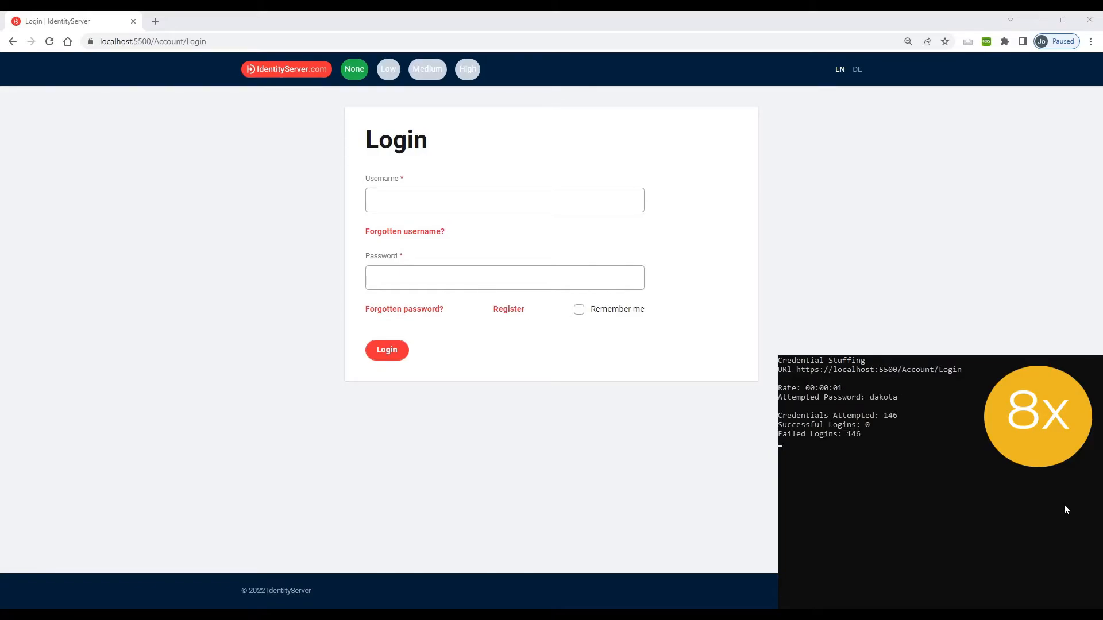
Let CredStuffer keep failing logins until the threat level shows High
left_click(387, 69)
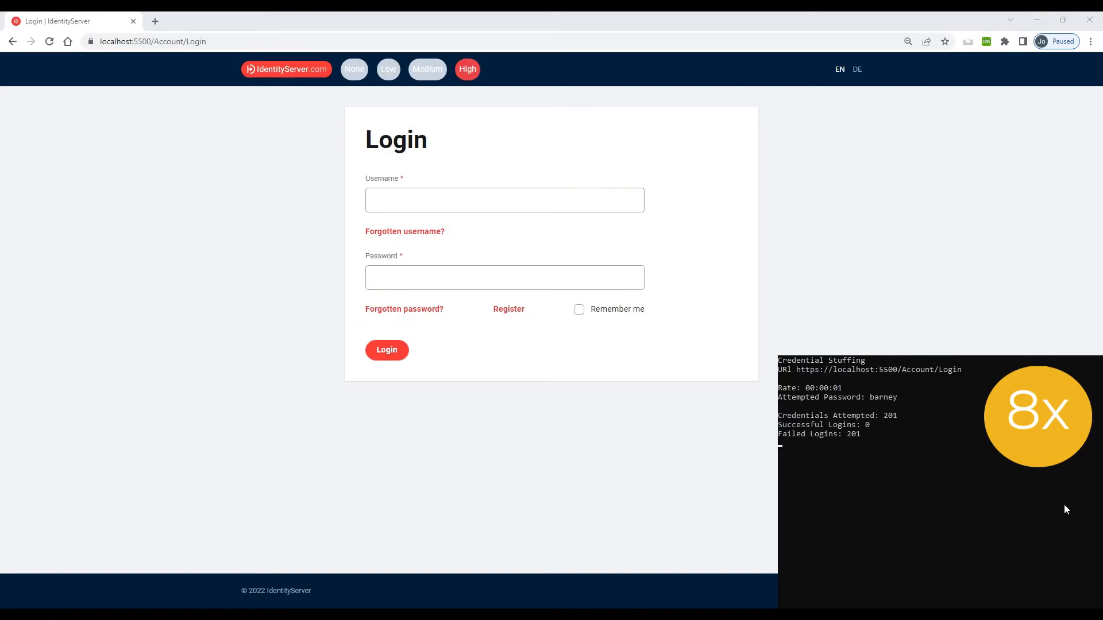
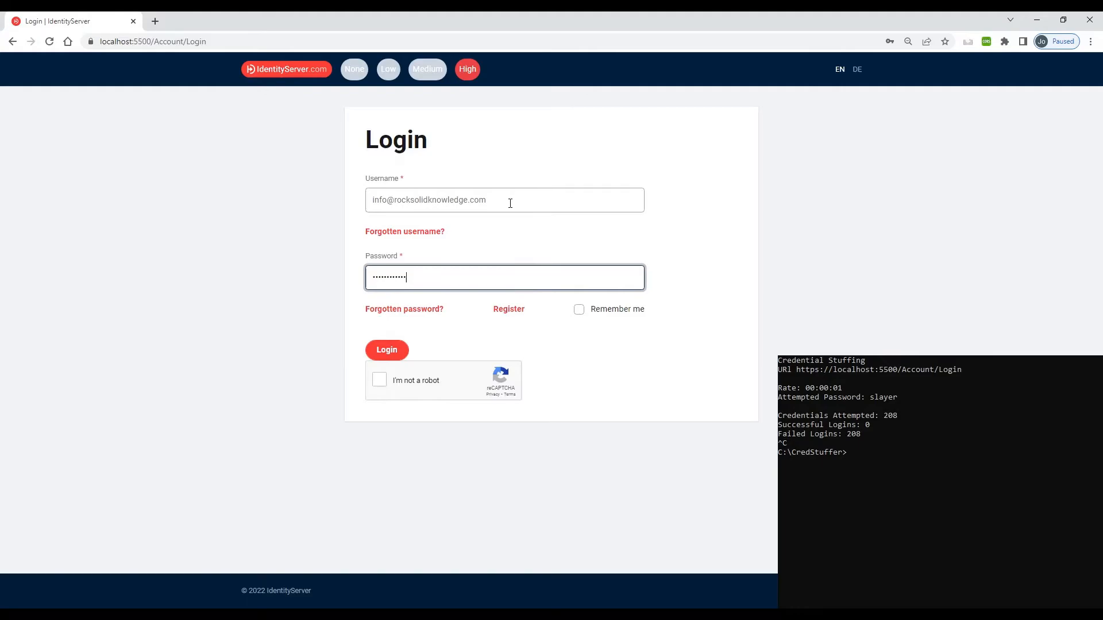
Enter the info@ rocksolid credentials, tick 'I'm not a robot' and log in at High threat
left_click(387, 349)
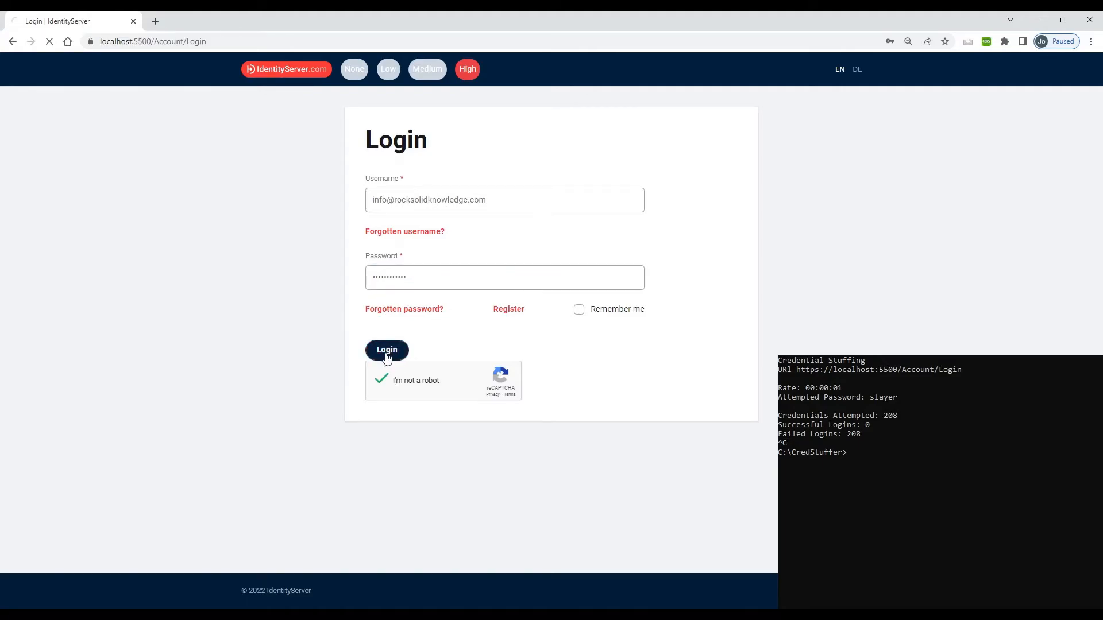
left_click(386, 349)
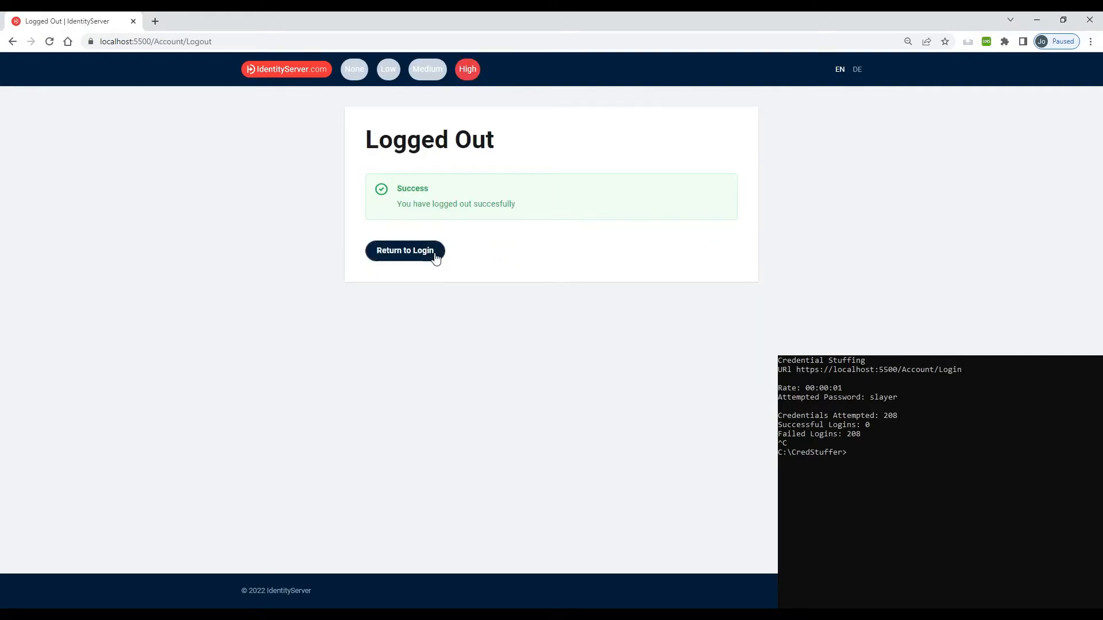
Return to the login page and watch the threat level drop to Medium
left_click(405, 250)
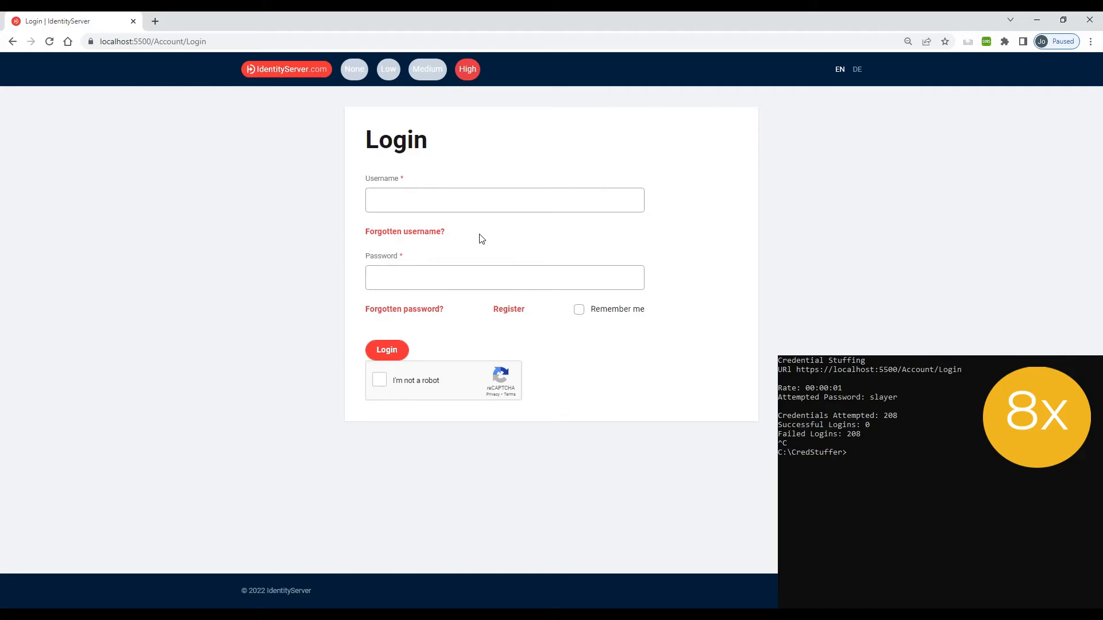
left_click(427, 68)
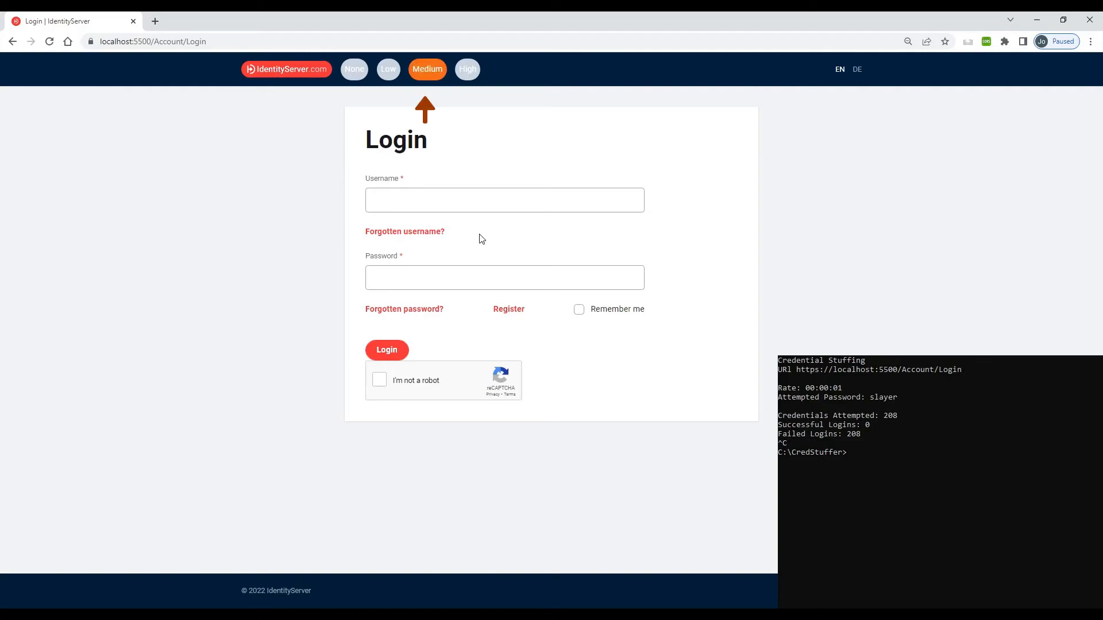
Log in with the info@rocksolid account without a CAPTCHA to reach User Profile
left_click(503, 200)
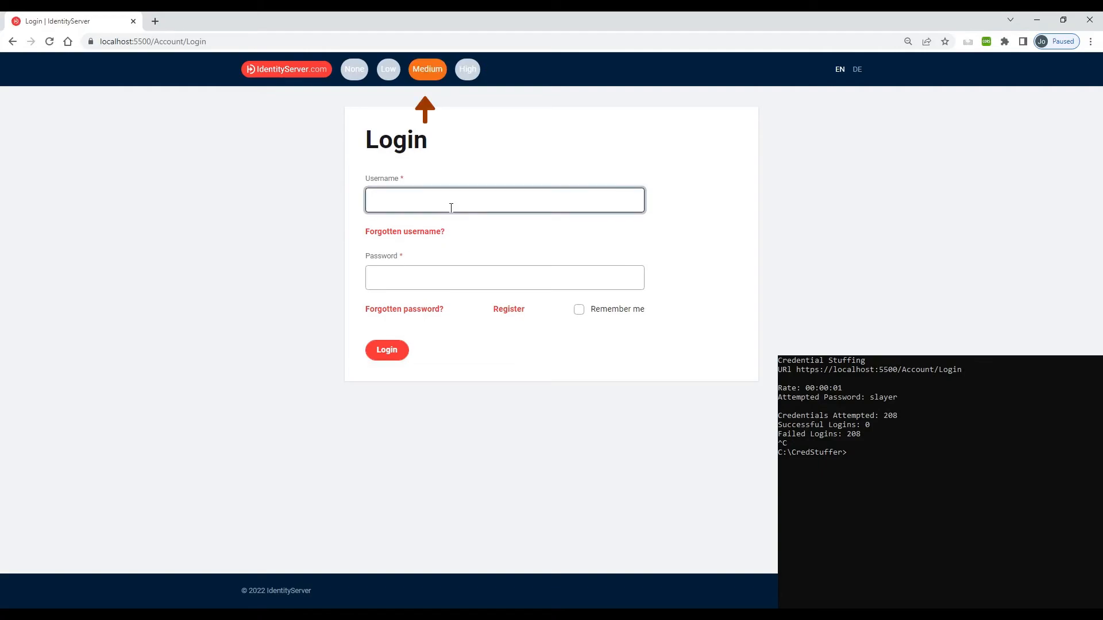
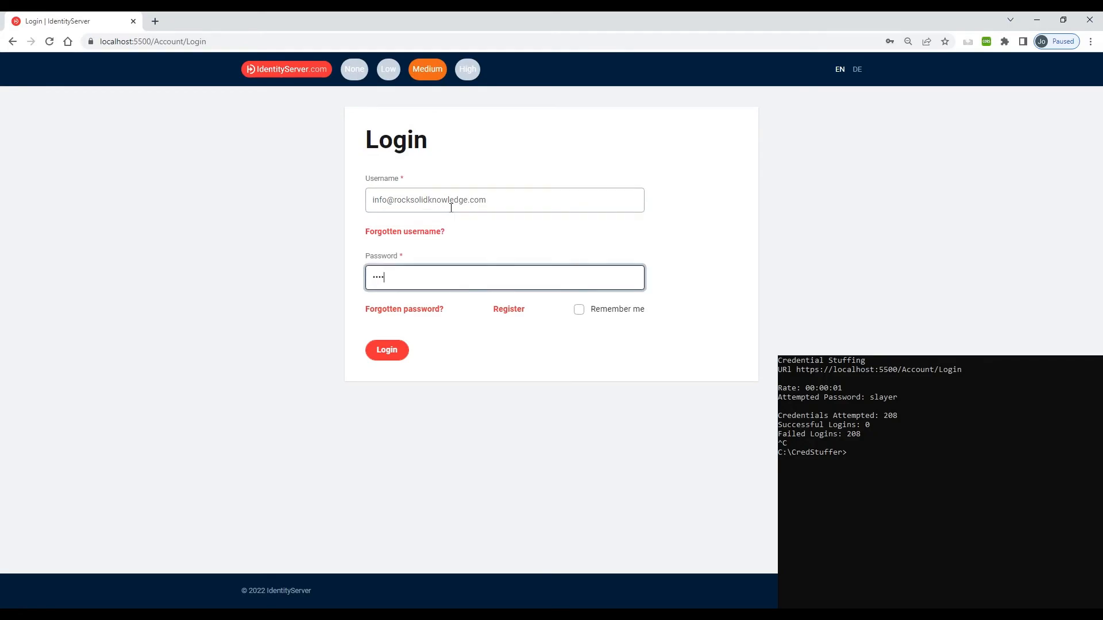
left_click(386, 349)
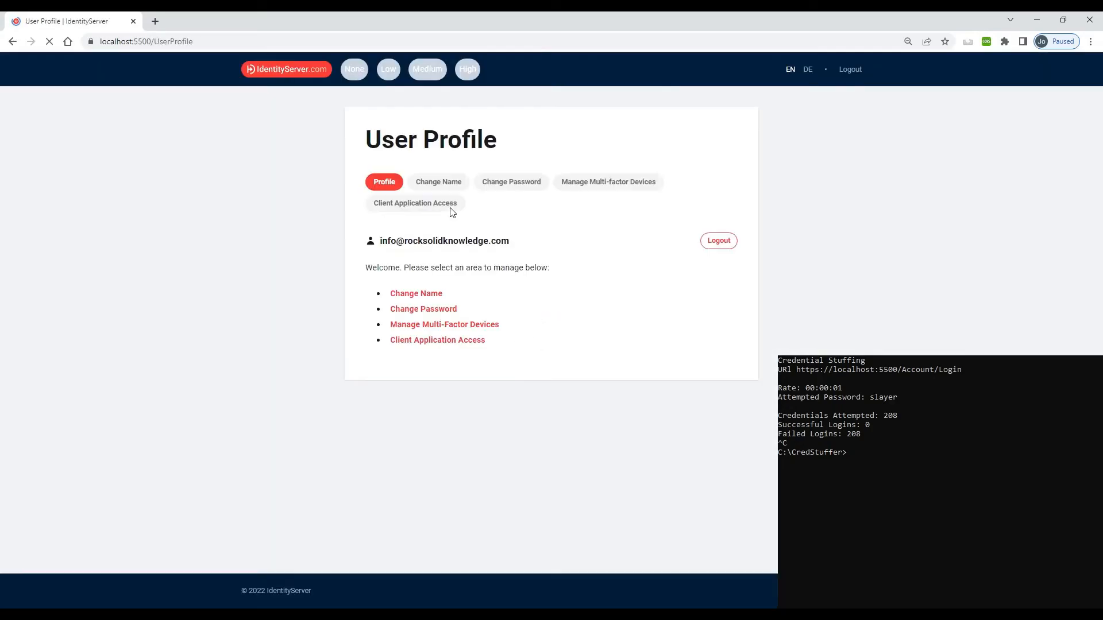